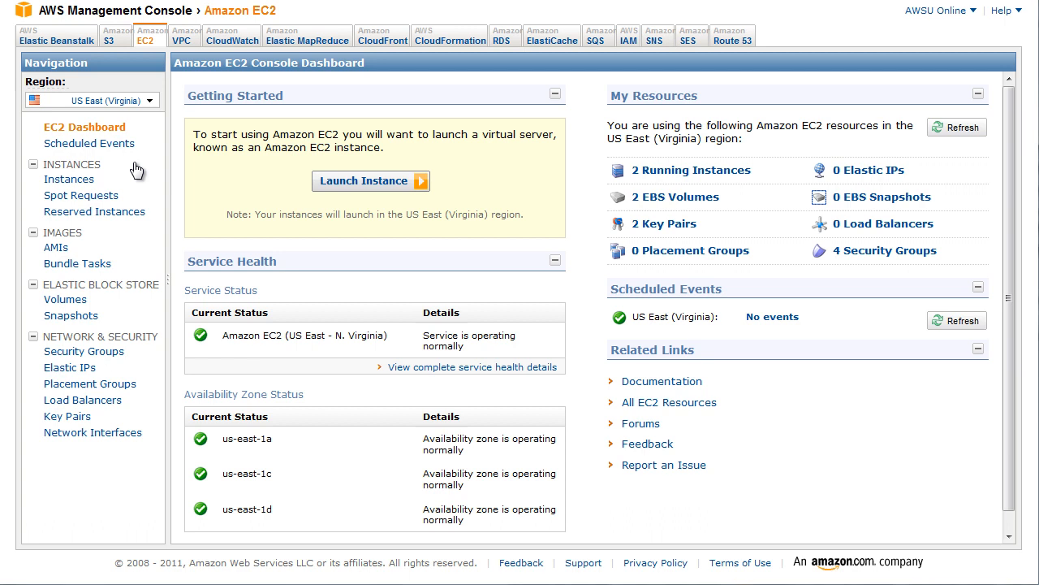
mouse_move(81, 400)
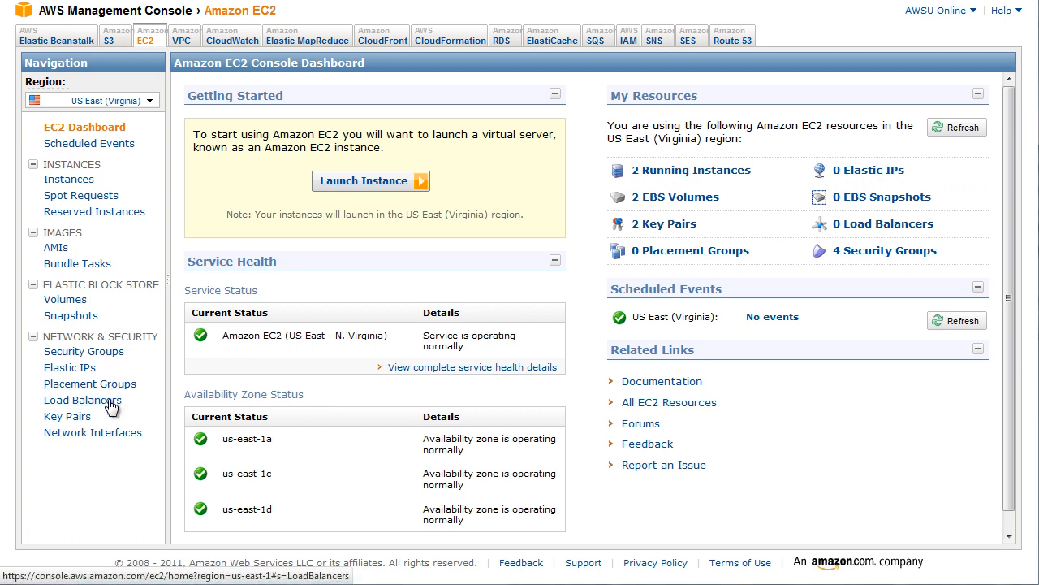
- Show the EC2 Load Balancers list for US East (Virginia), currently empty
click(83, 399)
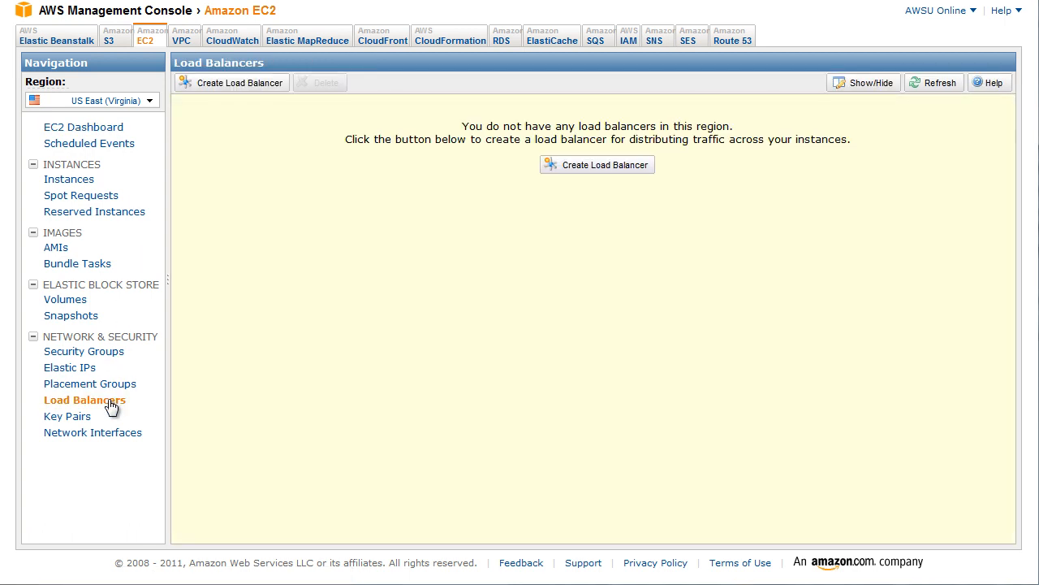
mouse_move(474, 162)
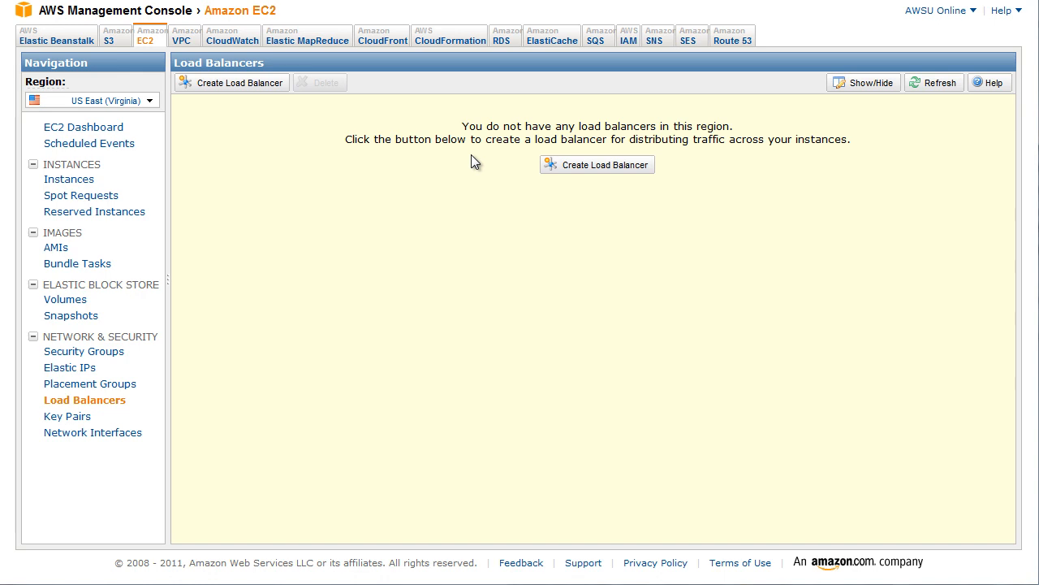
mouse_move(485, 162)
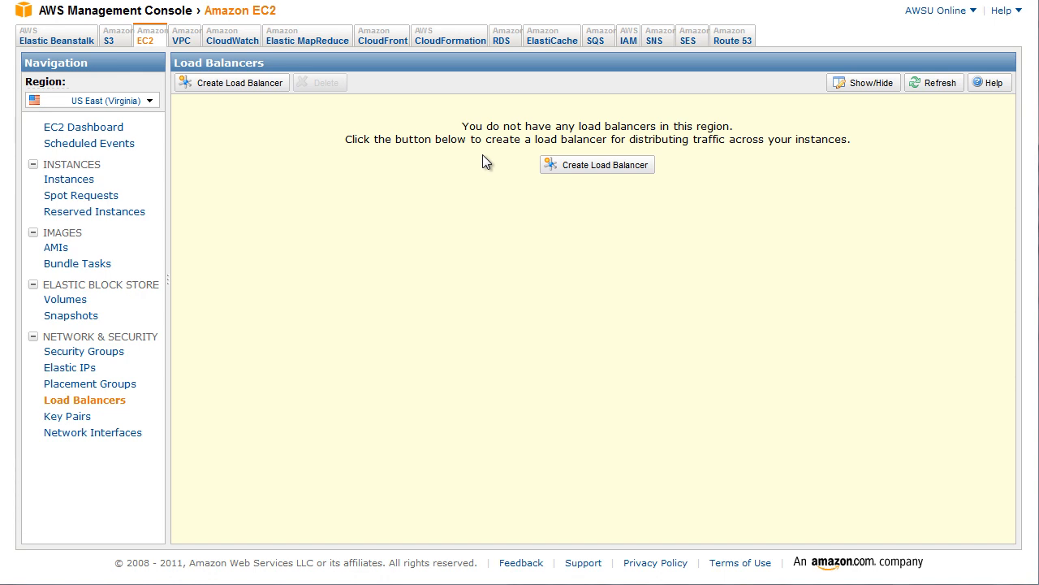
mouse_move(598, 164)
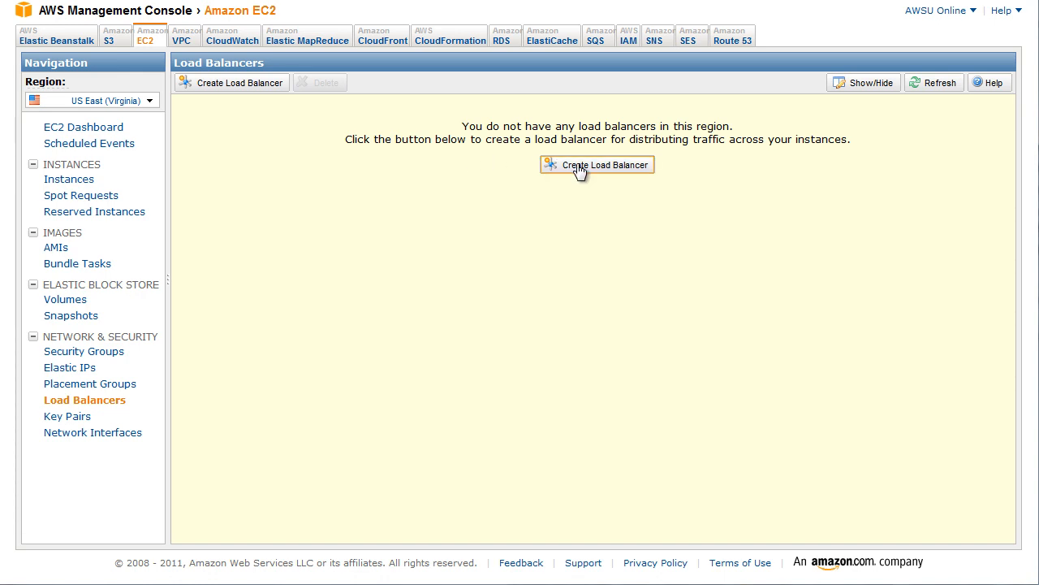
- Start a new load balancer named MyLoadBalancer with the default HTTP 80 listener
click(598, 164)
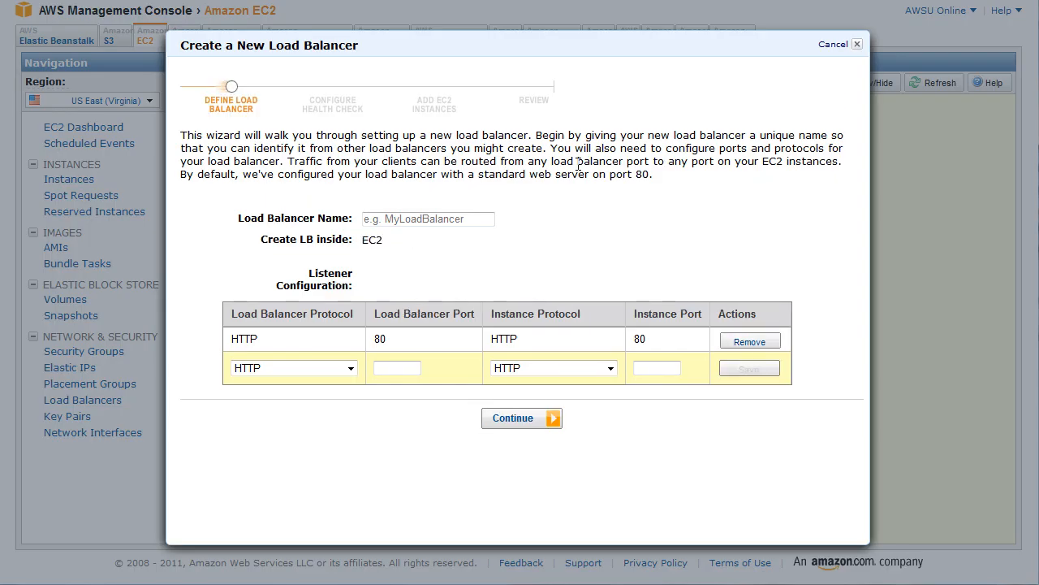
click(429, 218)
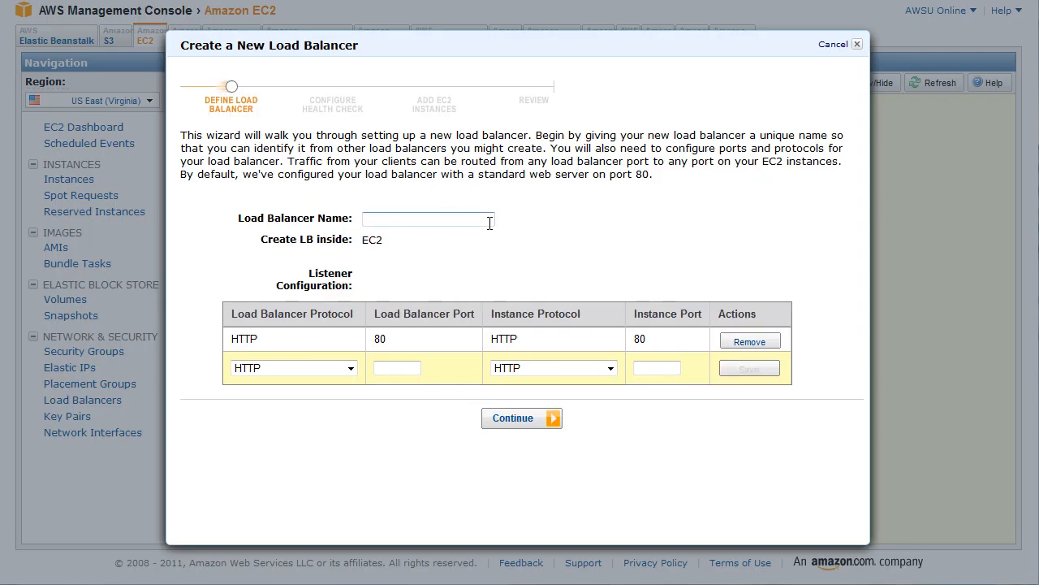
text(MyLoadB)
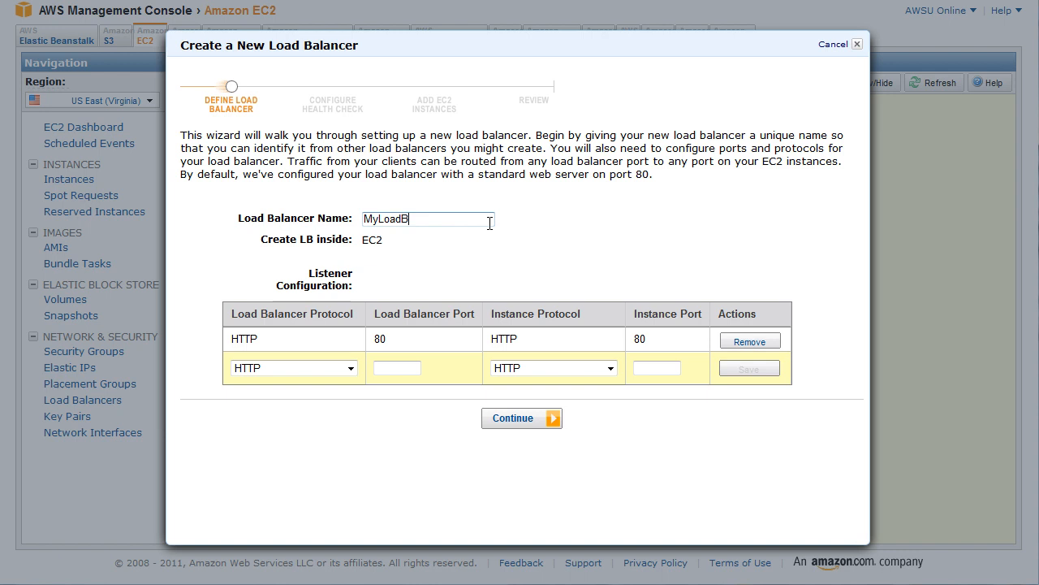
text(alancer)
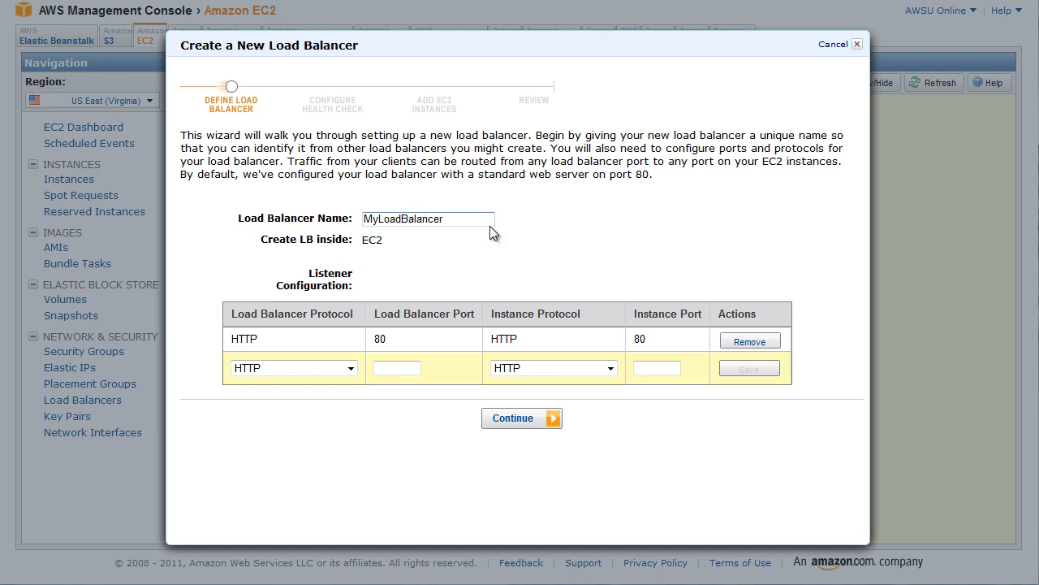
mouse_move(656, 361)
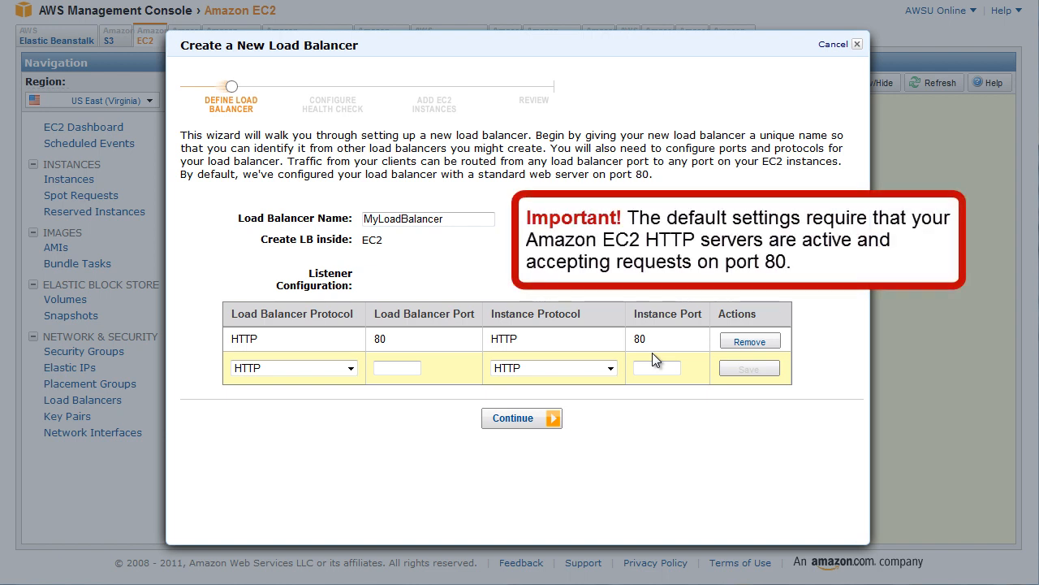
click(428, 218)
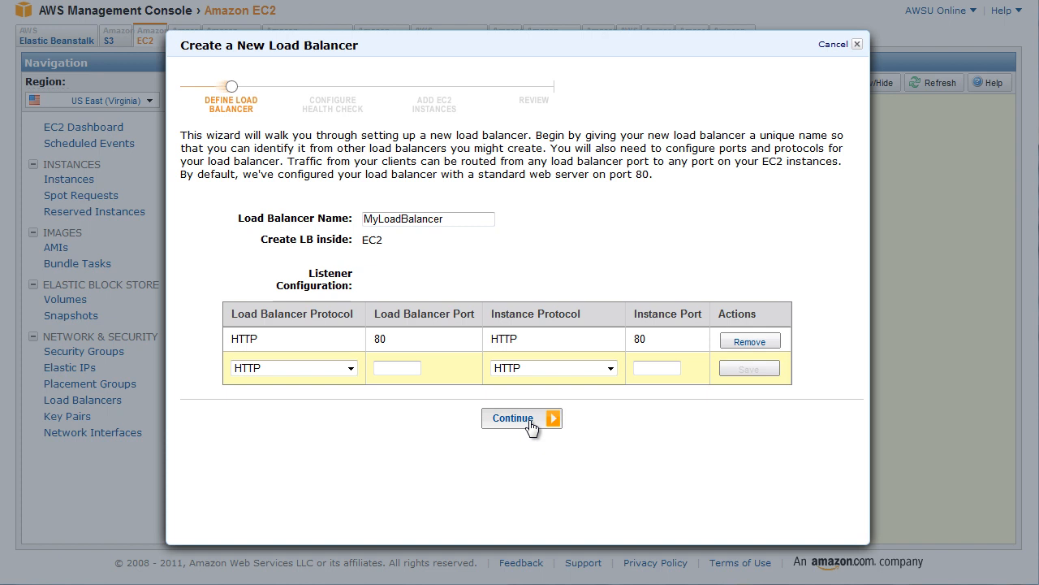
- Configure the health check with HTTP ping protocol and ping path "/"
click(516, 417)
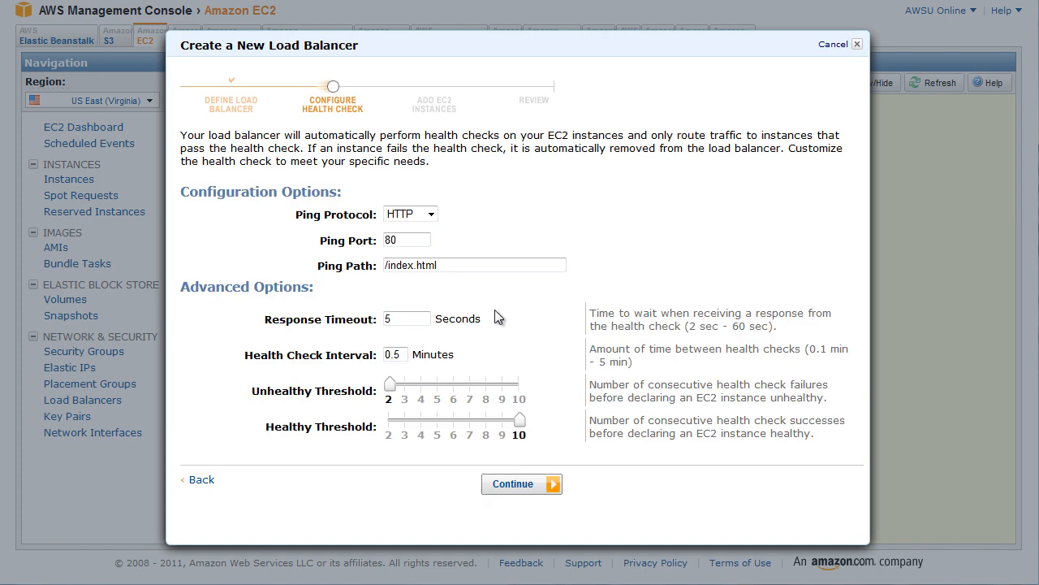
mouse_move(495, 308)
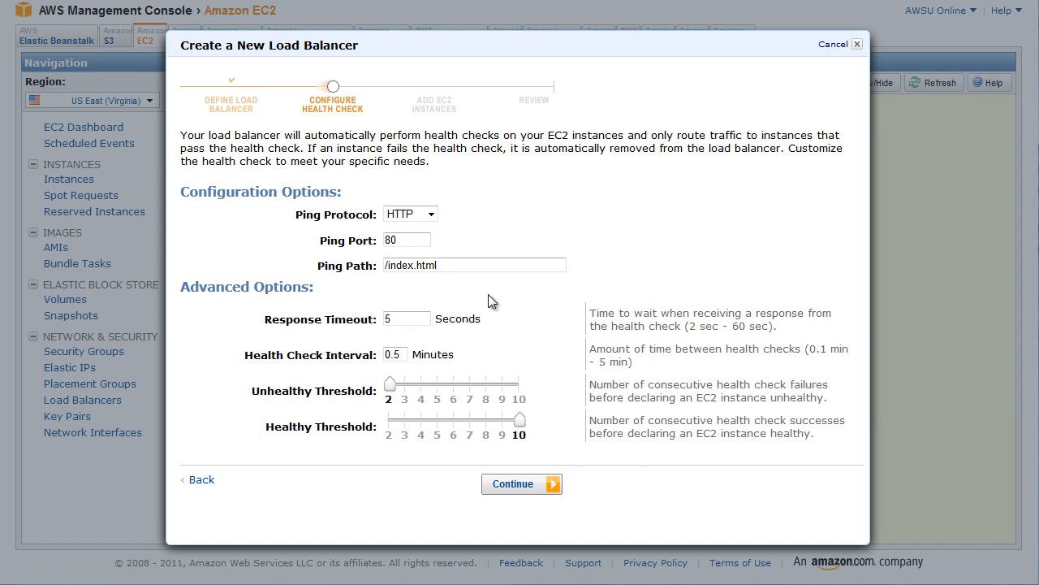
click(430, 215)
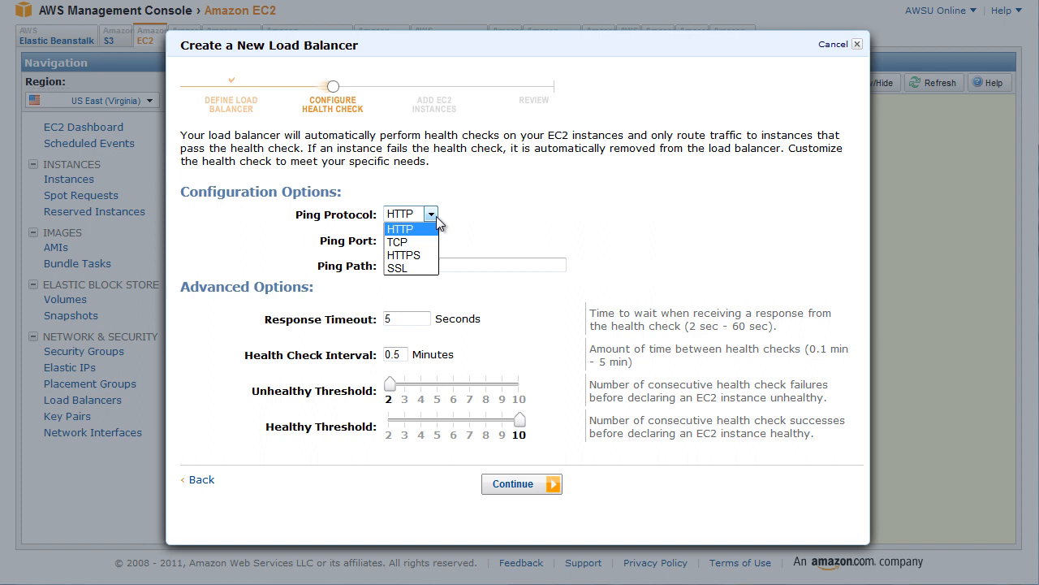
click(399, 228)
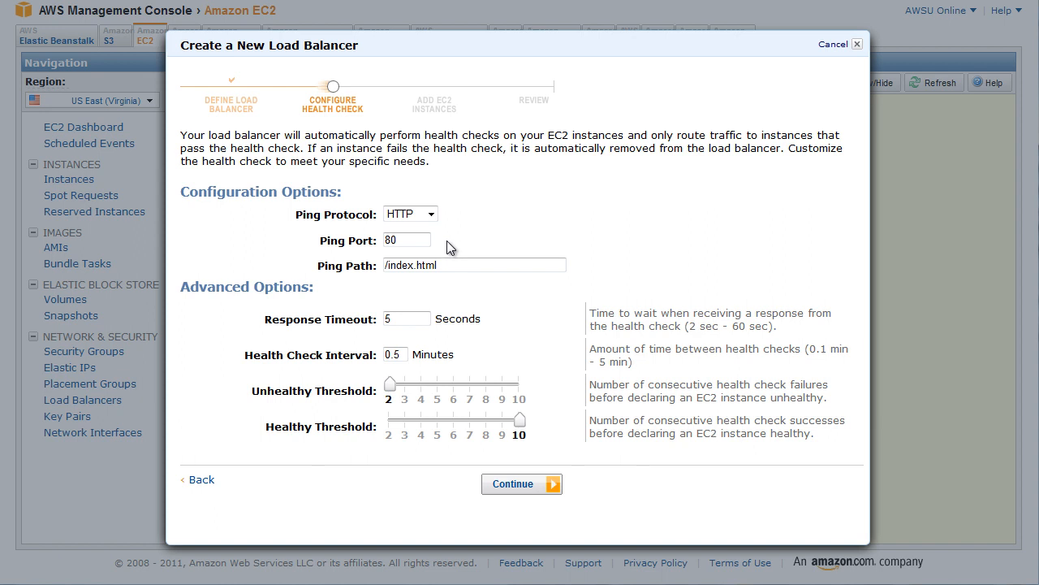
triple_click(474, 265)
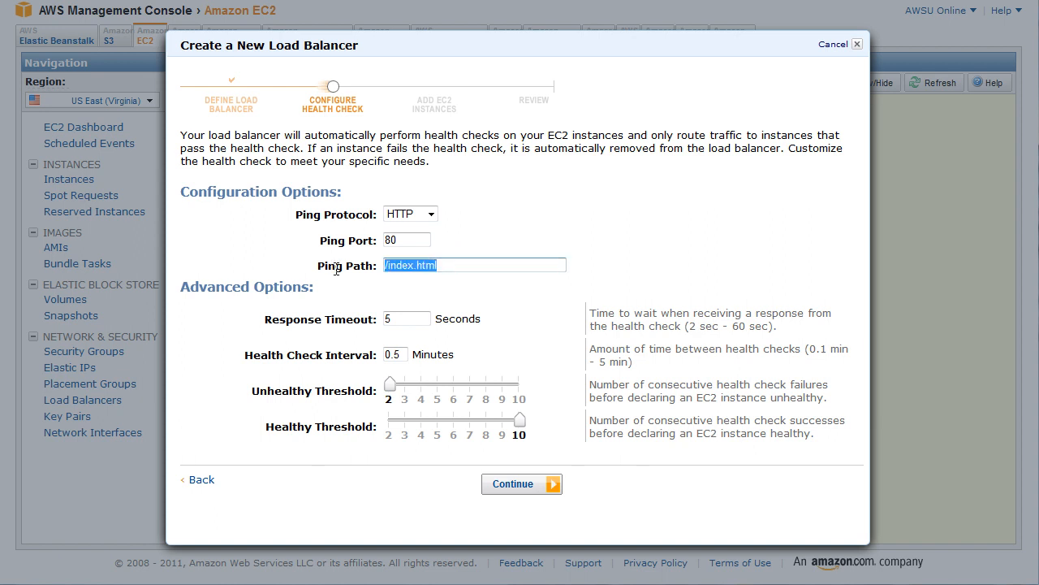
text(/)
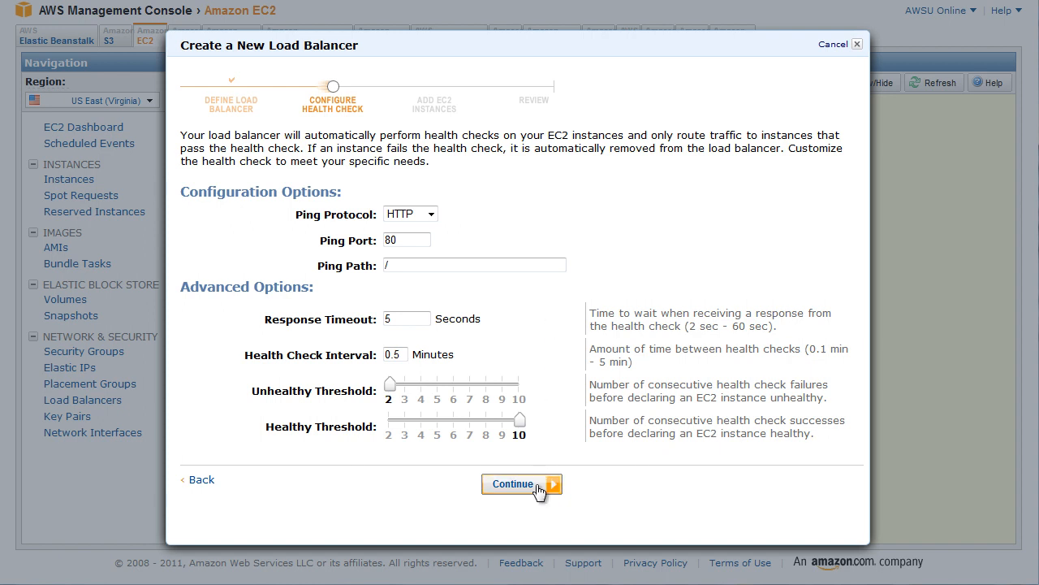
click(516, 484)
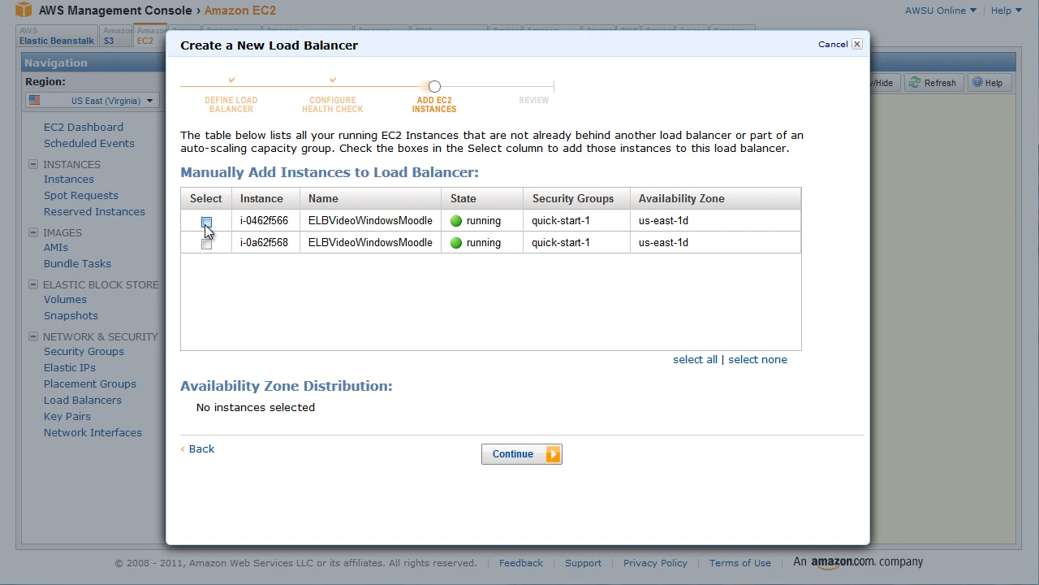
- Add the second ELBVideoWindowsMoodle instance so both are selected
click(696, 359)
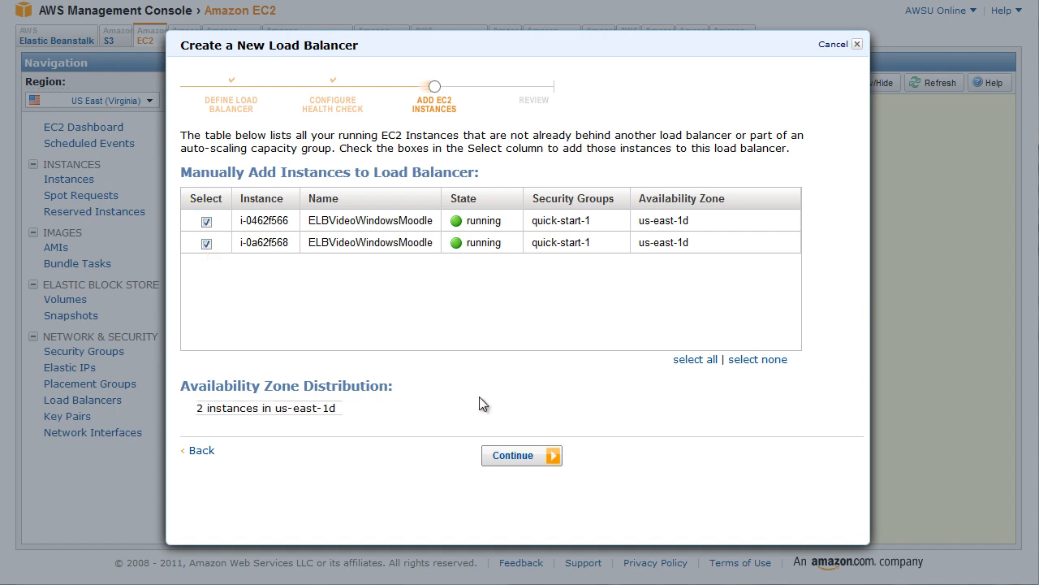
mouse_move(491, 428)
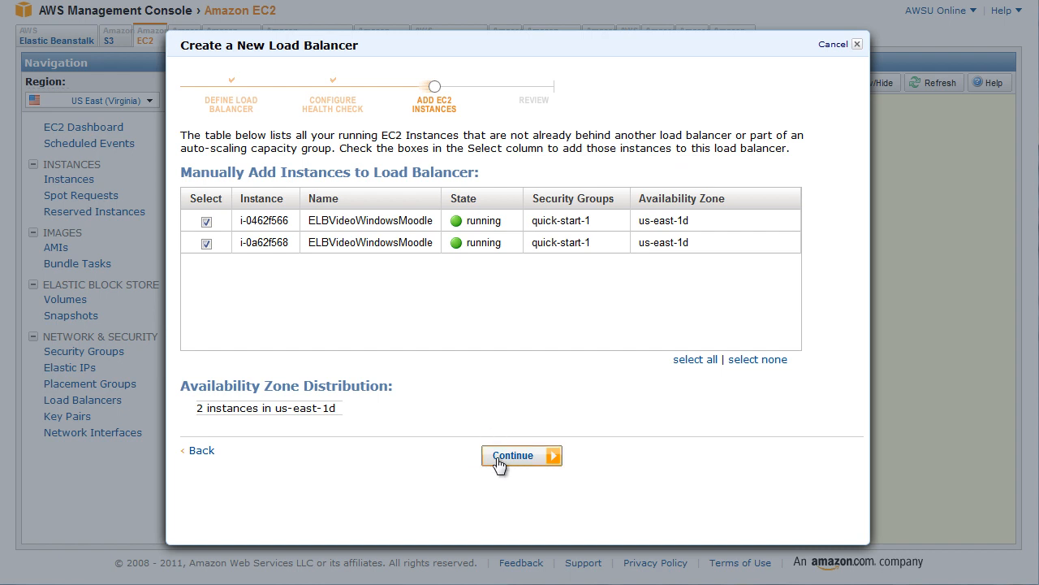
- Review the settings, create MyLoadBalancer and dismiss the success message
click(513, 455)
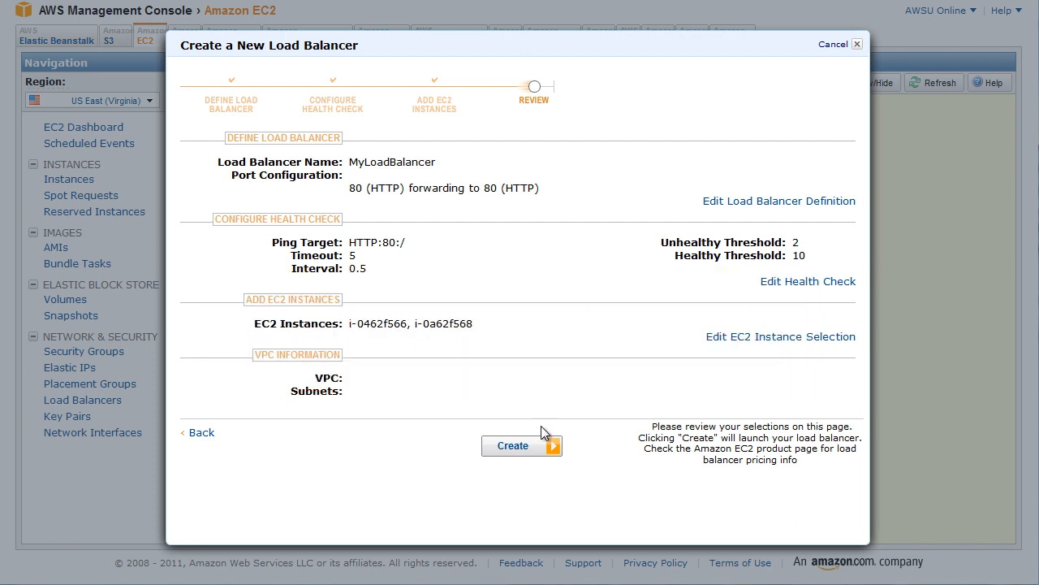
click(513, 445)
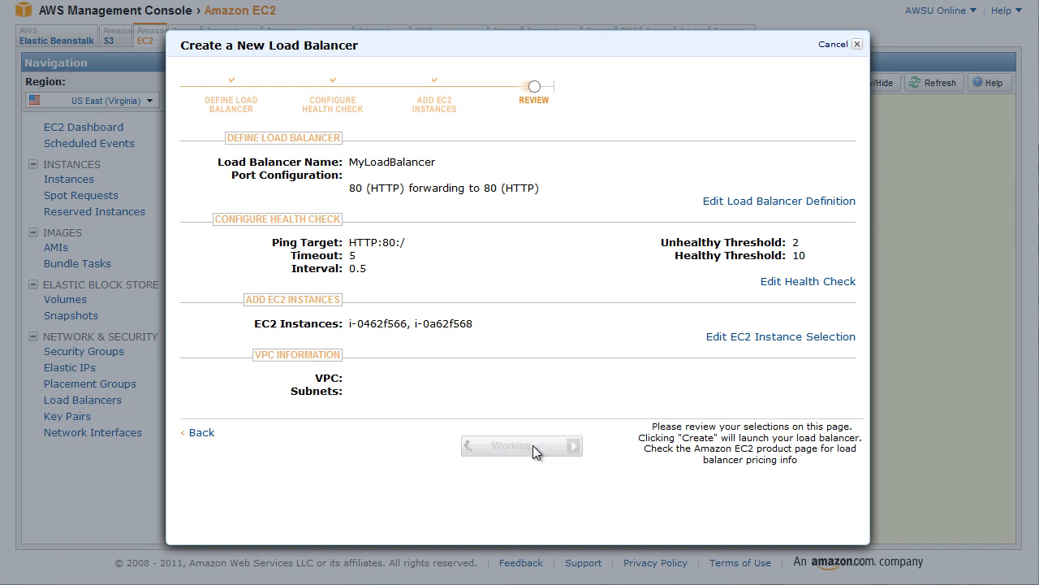
click(521, 445)
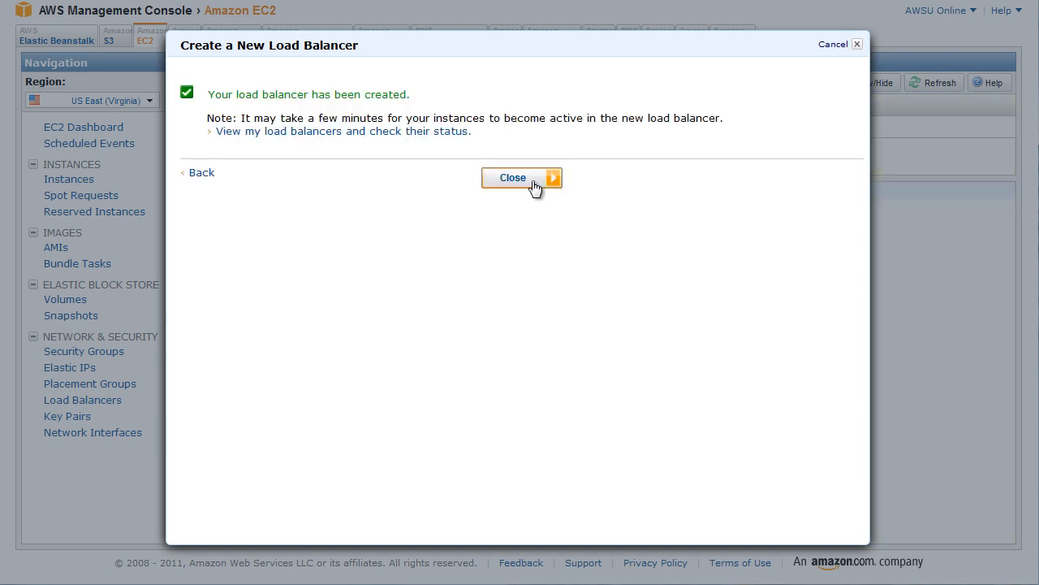
click(513, 177)
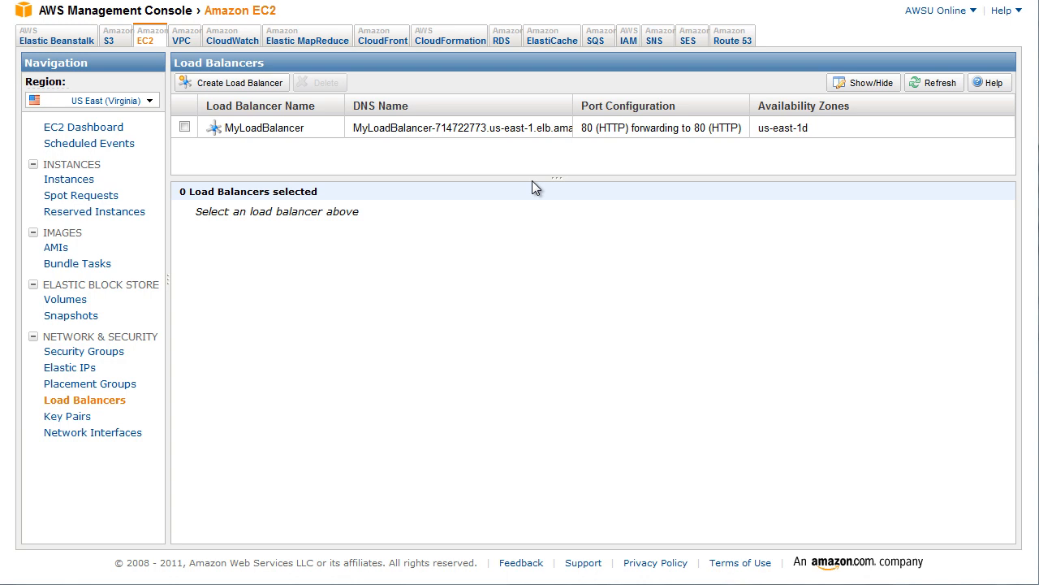
mouse_move(268, 127)
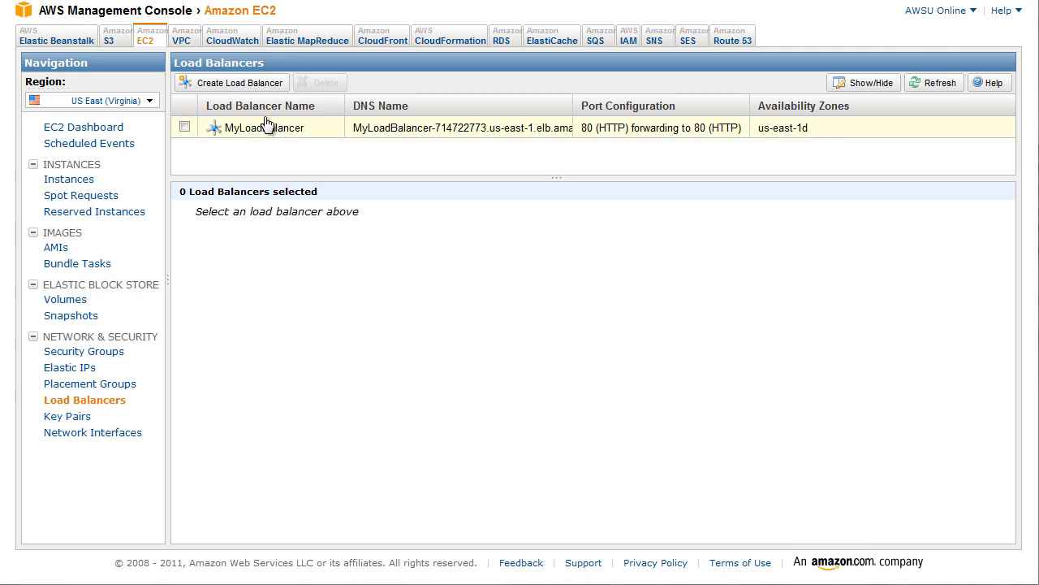
- Select MyLoadBalancer to show its DNS name and 2 of 2 instances in service
click(185, 127)
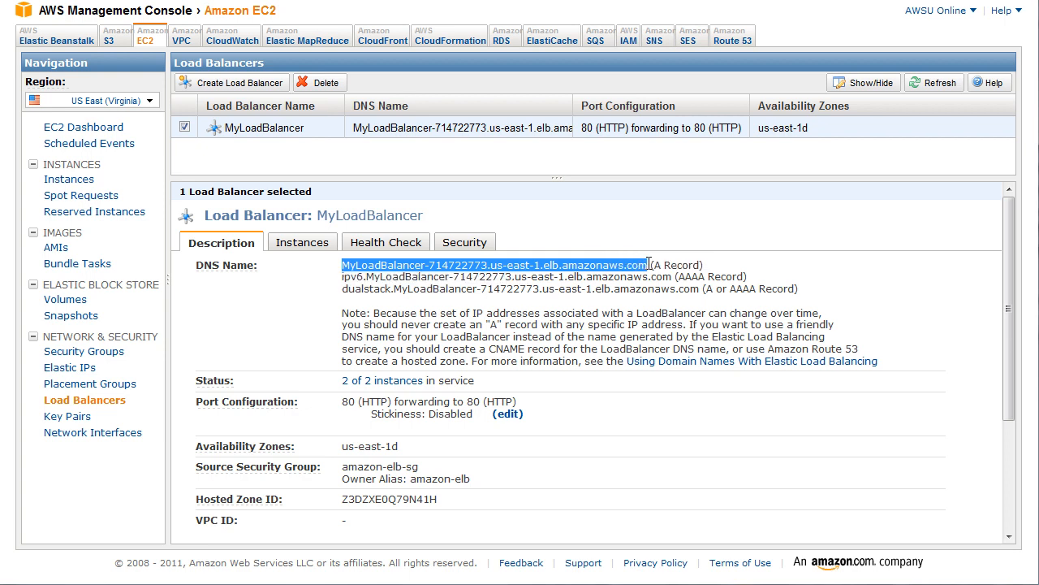
click(20, 10)
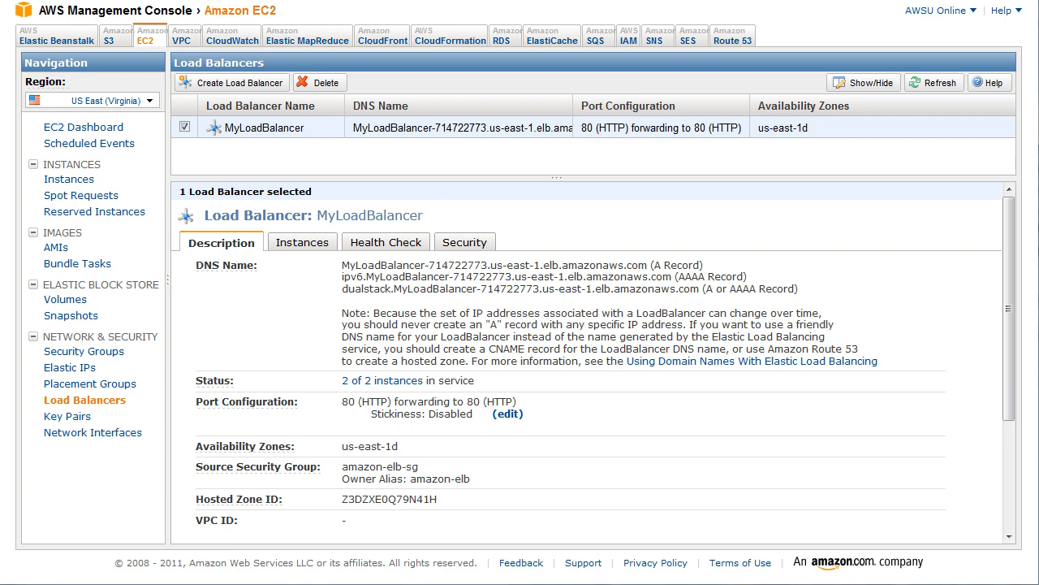
mouse_move(562, 7)
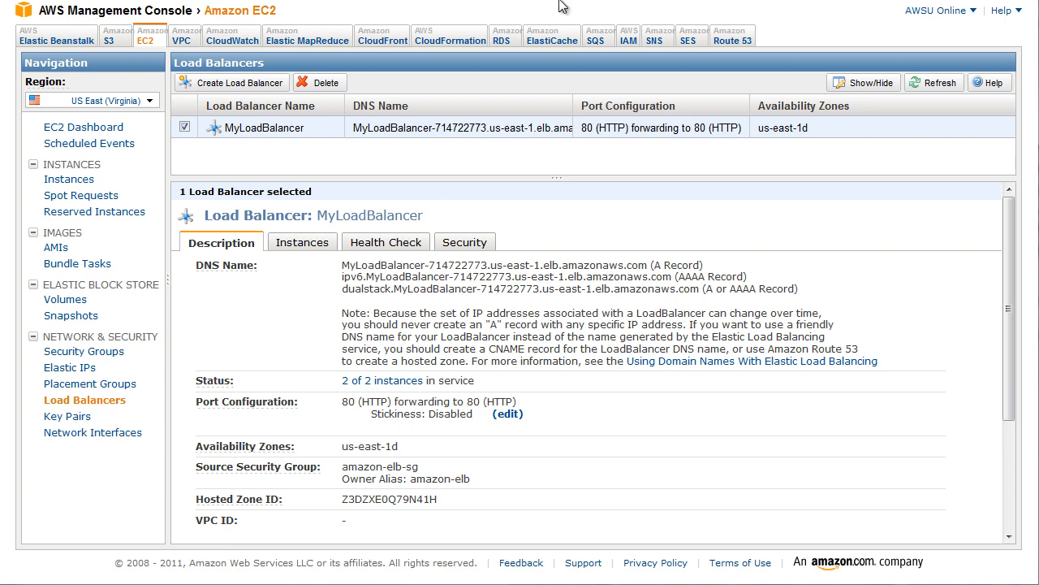
mouse_move(319, 81)
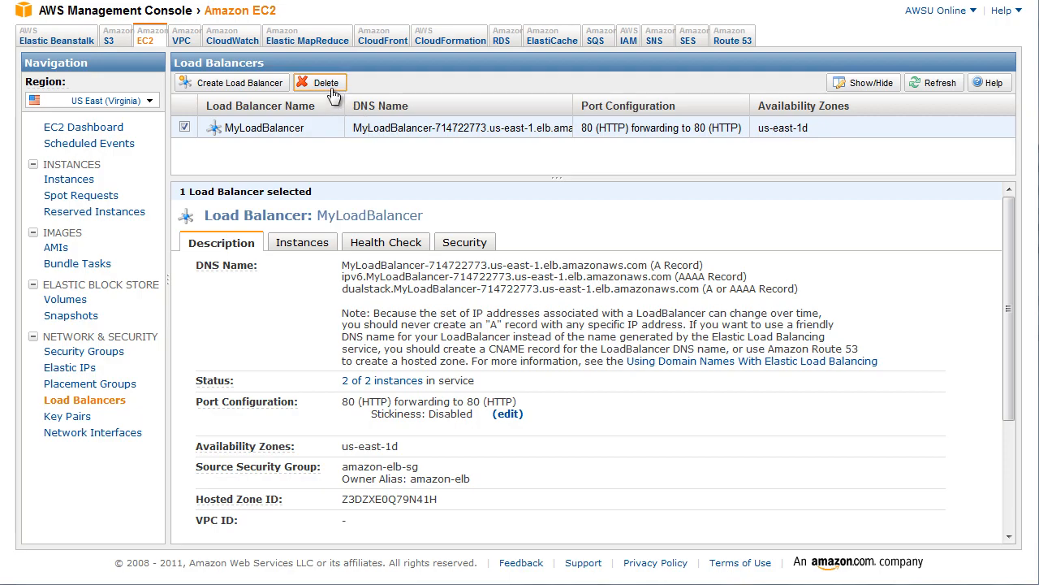
- Delete MyLoadBalancer and confirm, leaving no load balancers in the region
click(319, 81)
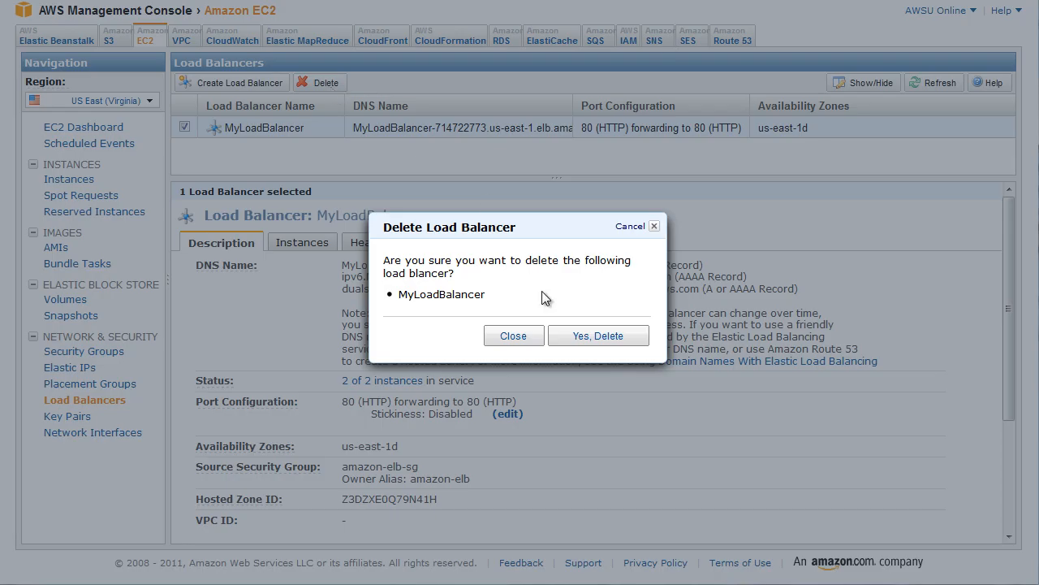
mouse_move(550, 295)
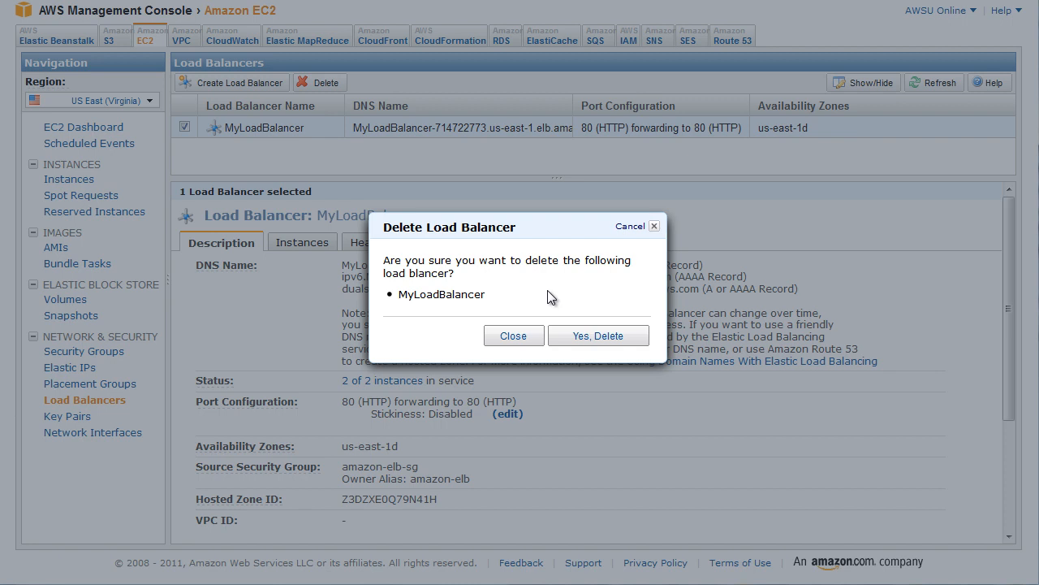
click(598, 334)
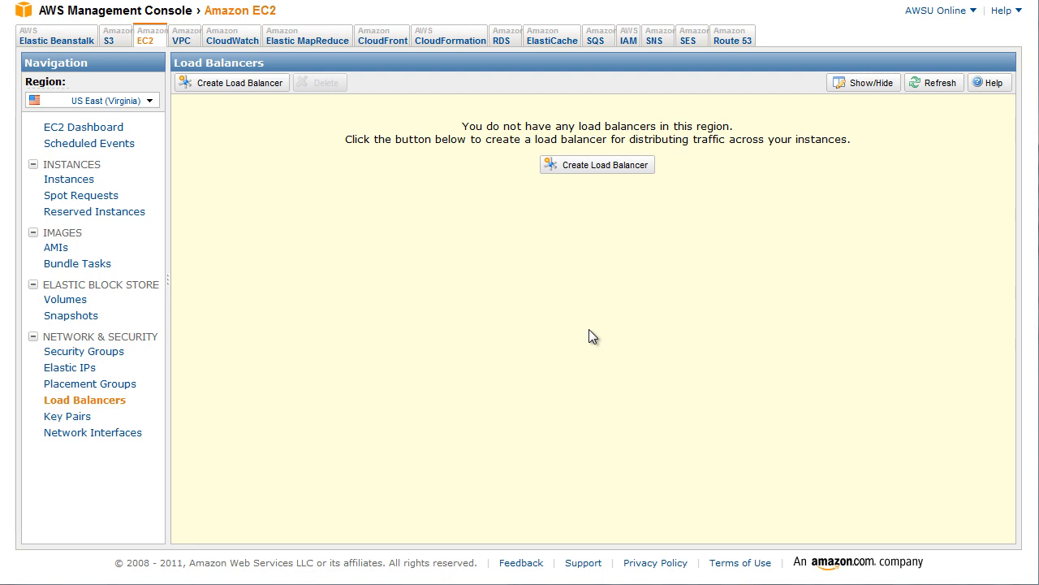
mouse_move(809, 299)
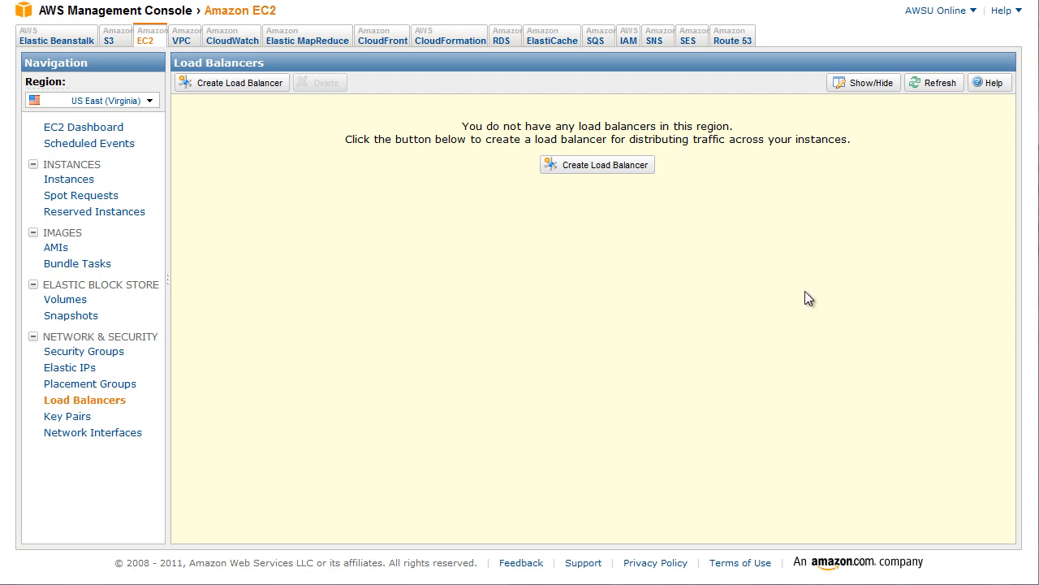
click(597, 164)
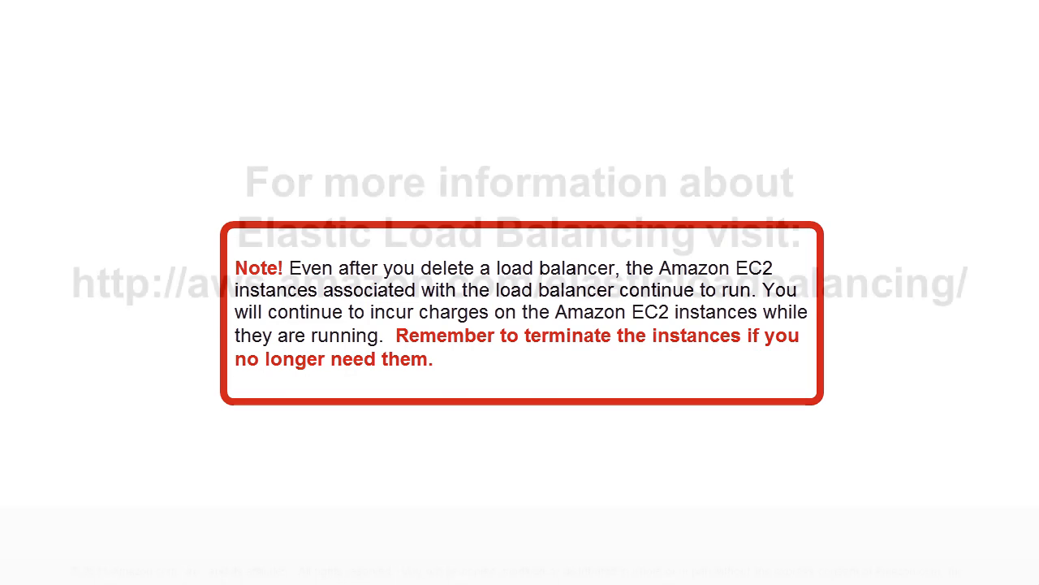